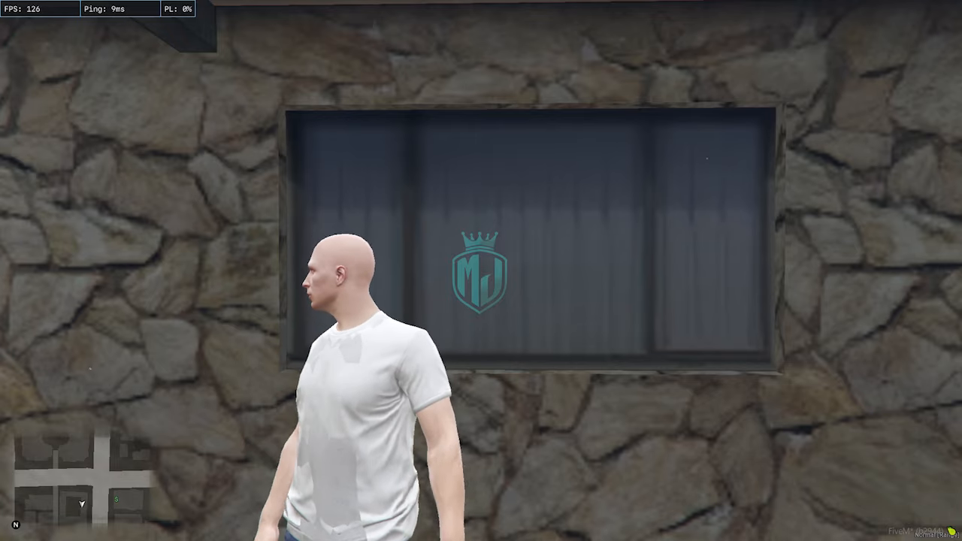
Bring up the Advanced Starter Pack System release post and scroll to its download links
{"action": "left_click", "coordinate": [9, 533]}
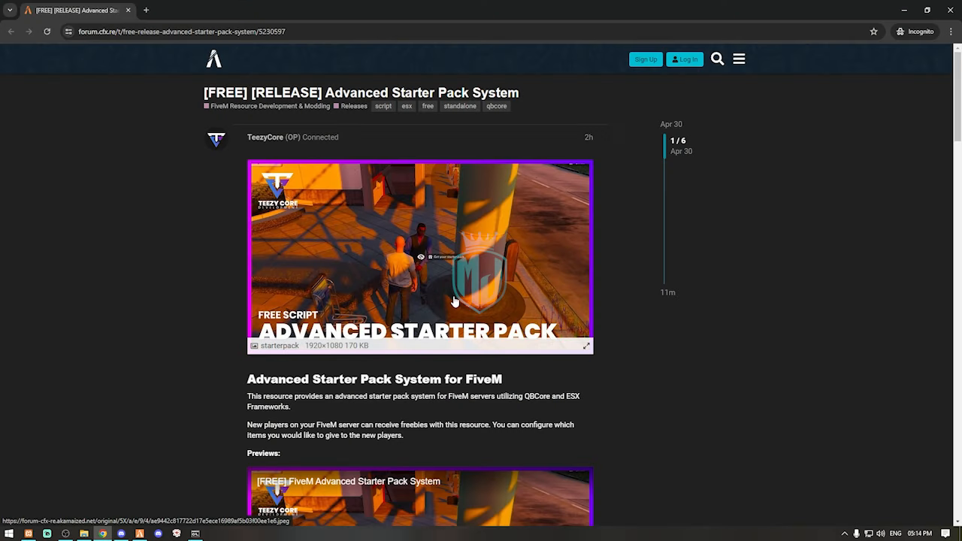
{"action": "mouse_move", "coordinate": [200, 136]}
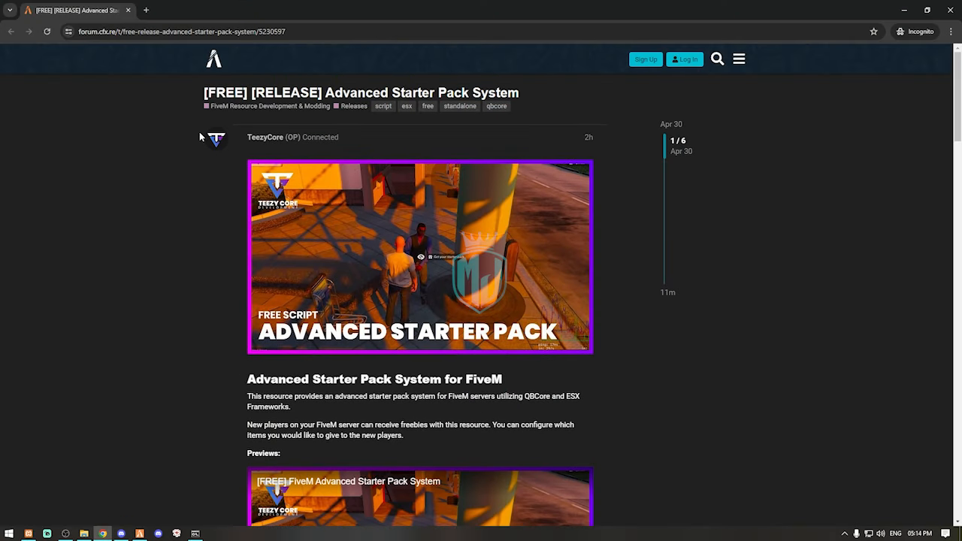
{"action": "scroll", "scroll_direction": "down", "scroll_amount": 3}
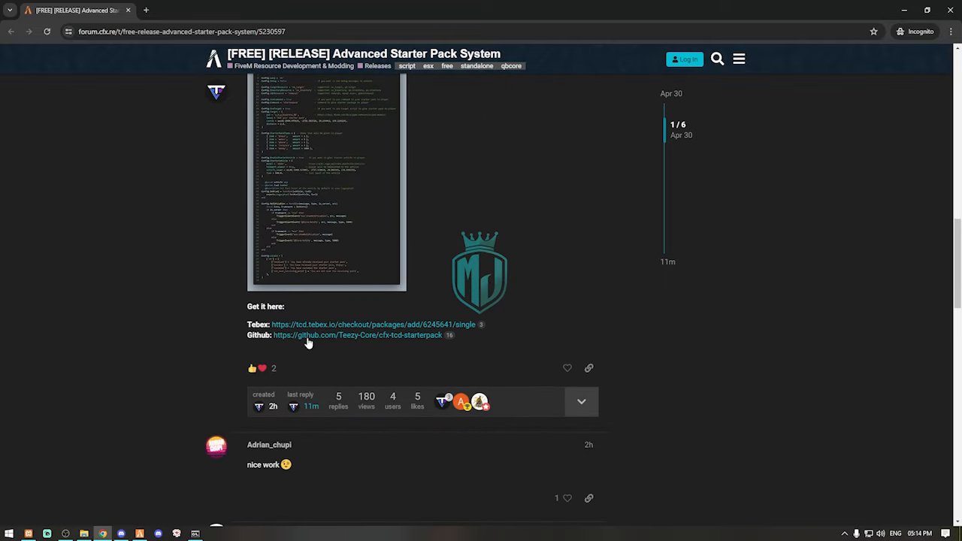
{"action": "mouse_move", "coordinate": [372, 332]}
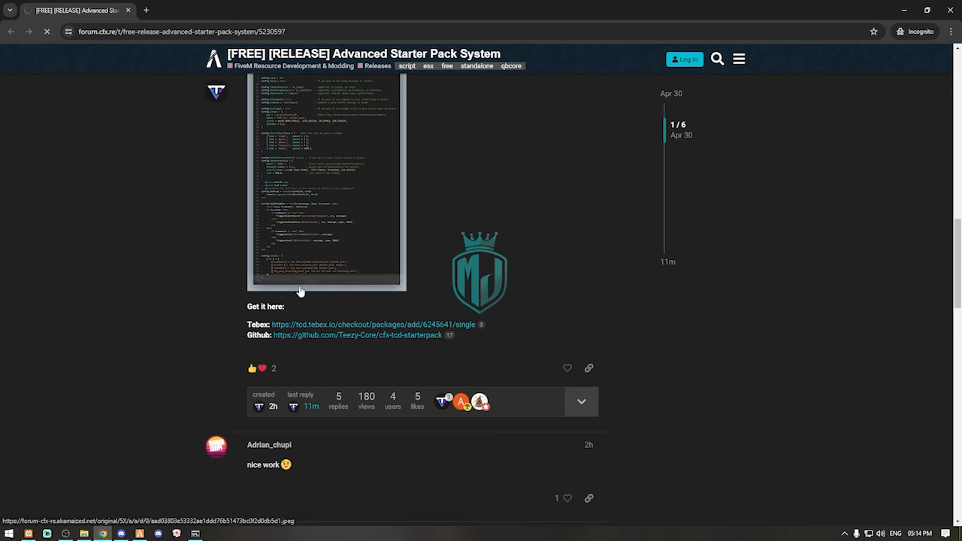
Open the cfx-tcd-starterpack GitHub repository and download it as a ZIP
{"action": "left_click", "coordinate": [357, 335]}
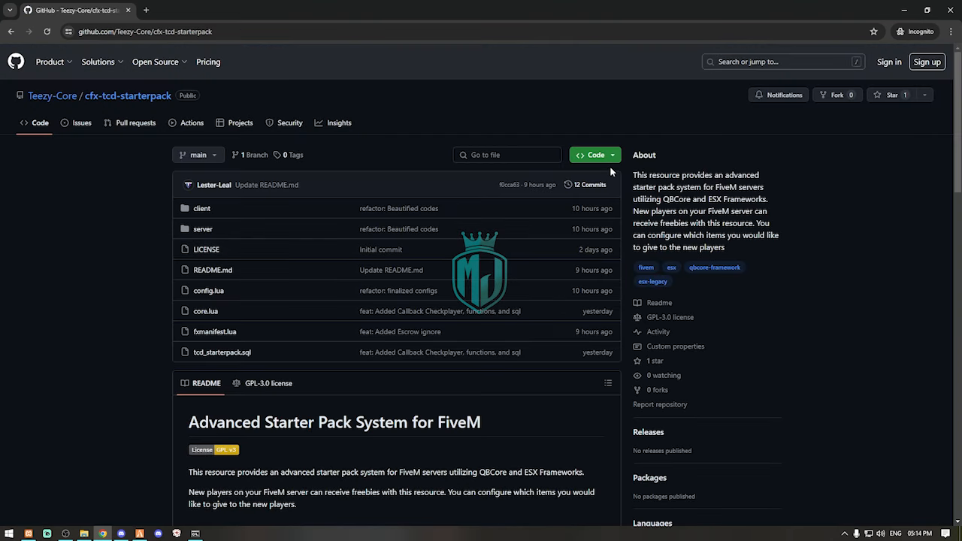
{"action": "left_click", "coordinate": [593, 155]}
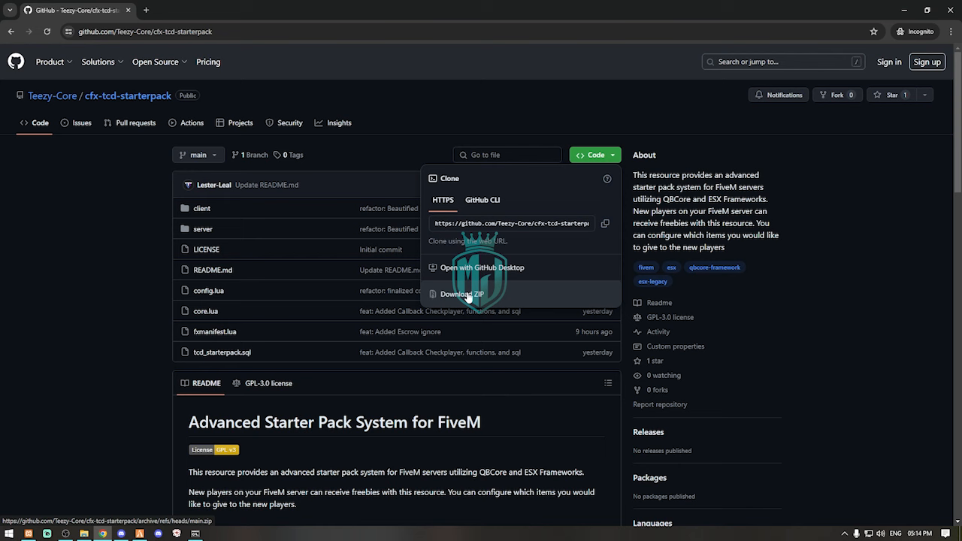
{"action": "left_click", "coordinate": [462, 294]}
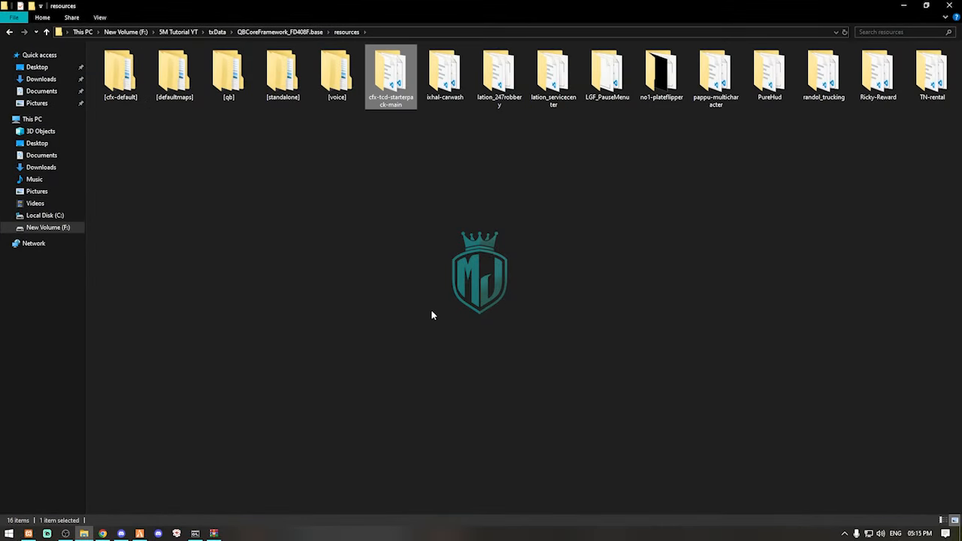
Rename cfx-tcd-starterpack-main to cfx-tcd-starterpack and open the folder
{"action": "key", "text": "F2"}
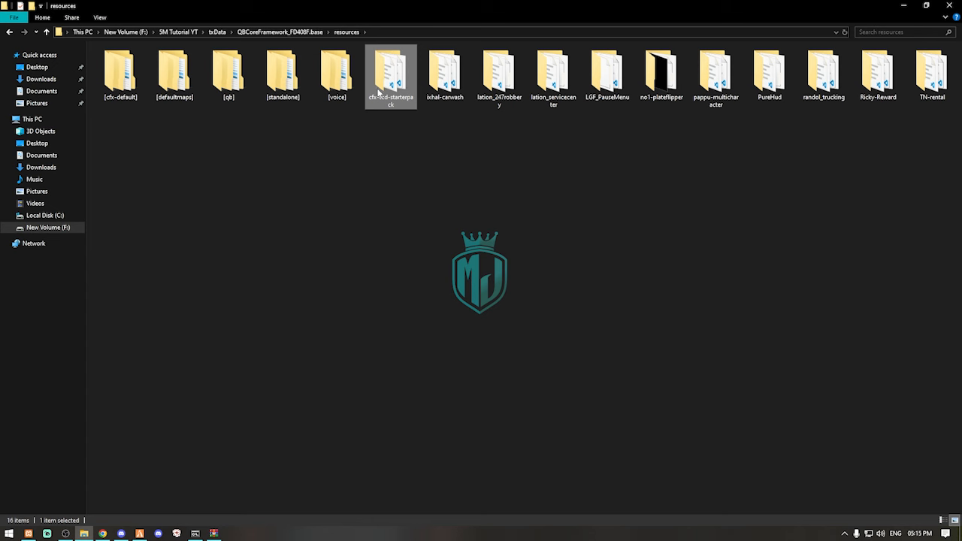
{"action": "double_click", "coordinate": [390, 72]}
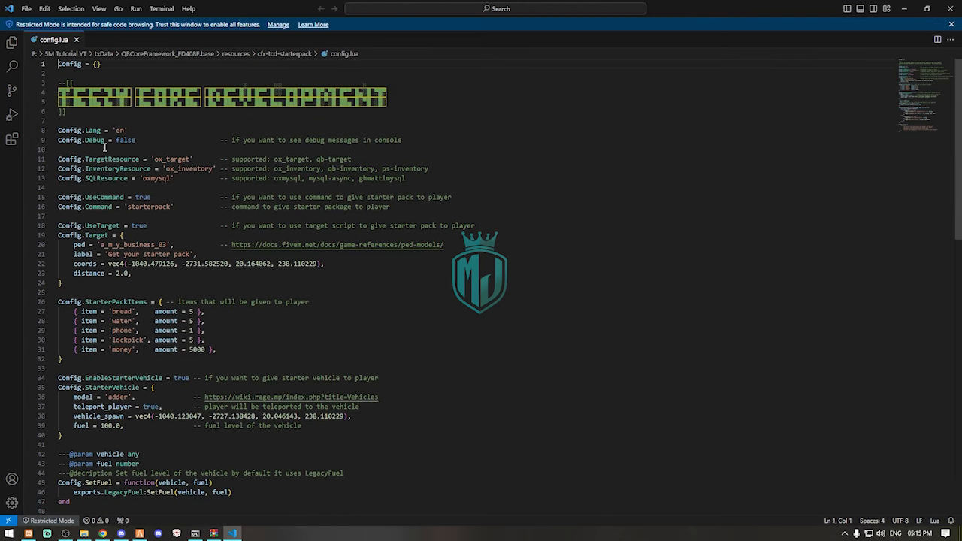
{"action": "mouse_move", "coordinate": [255, 167]}
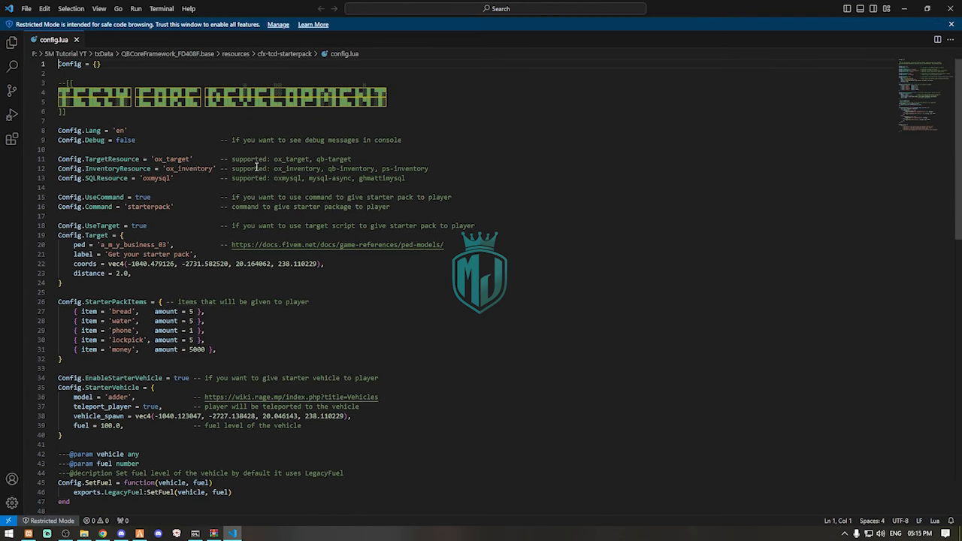
Replace ox_target with qb-target and ox_inventory with qb-inventory in config.lua
{"action": "double_click", "coordinate": [332, 158]}
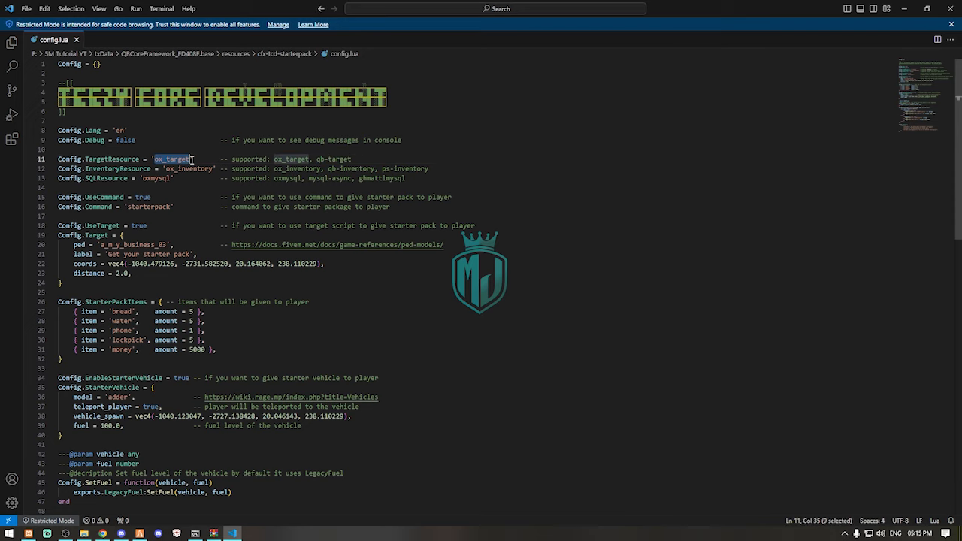
{"action": "type", "text": "qb-target"}
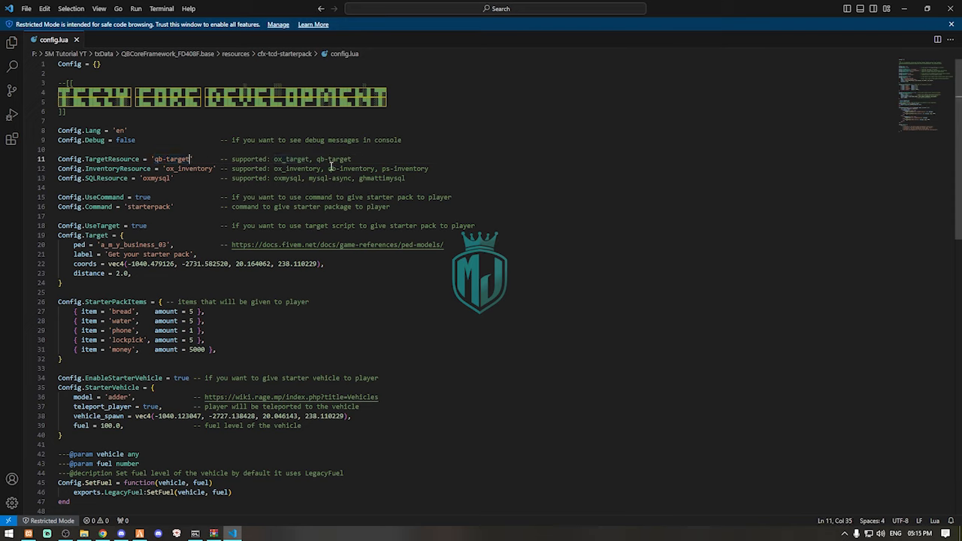
{"action": "double_click", "coordinate": [351, 169]}
{"action": "type", "text": "qb-"}
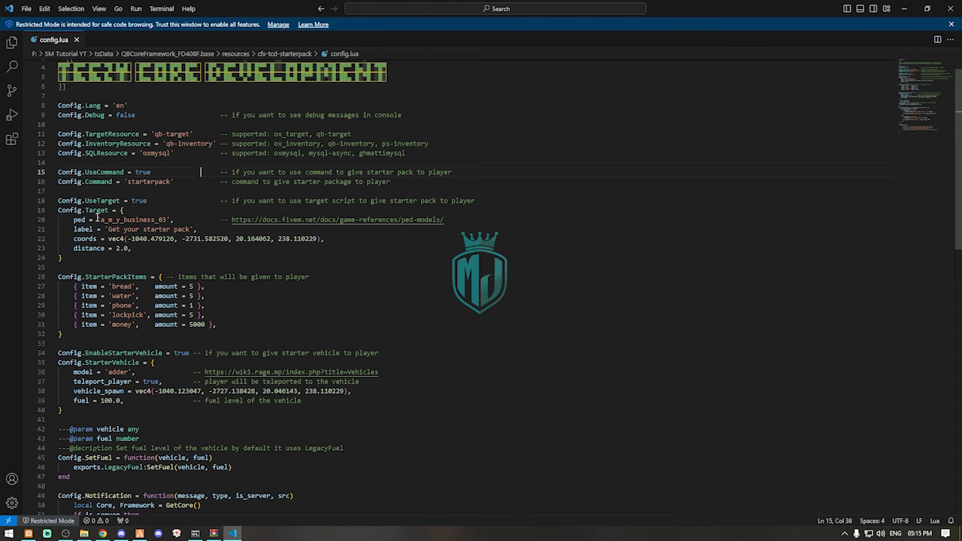
{"action": "scroll", "scroll_direction": "down", "scroll_amount": 3}
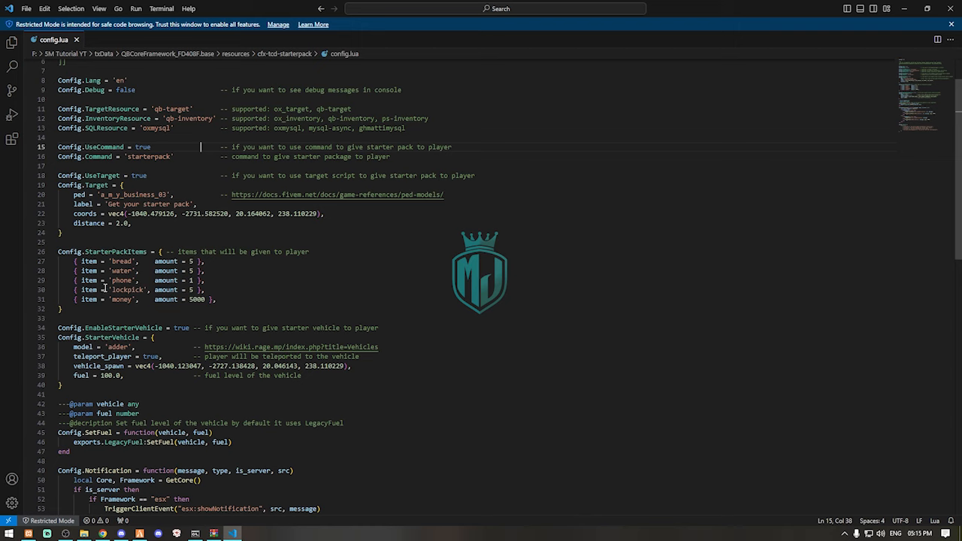
{"action": "mouse_move", "coordinate": [171, 264]}
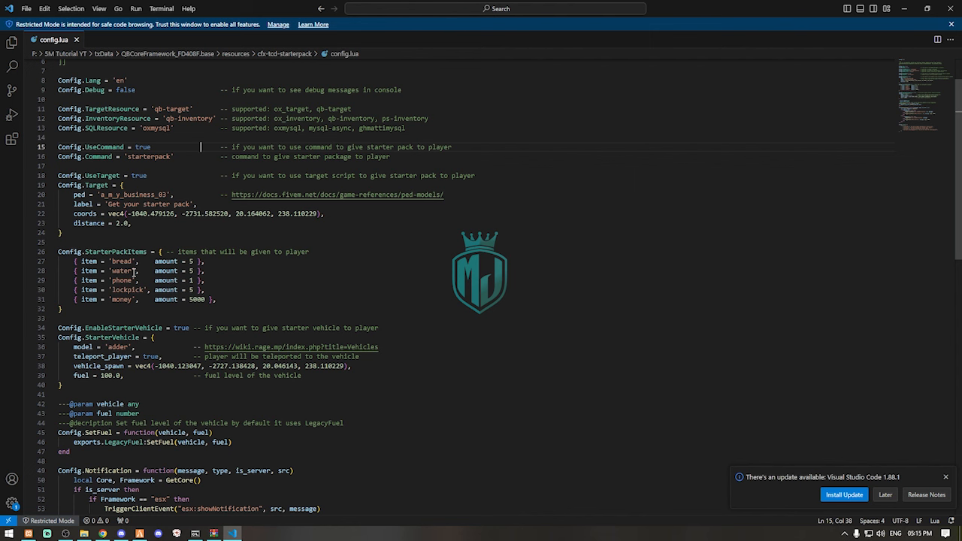
{"action": "scroll", "scroll_direction": "down", "scroll_amount": 3}
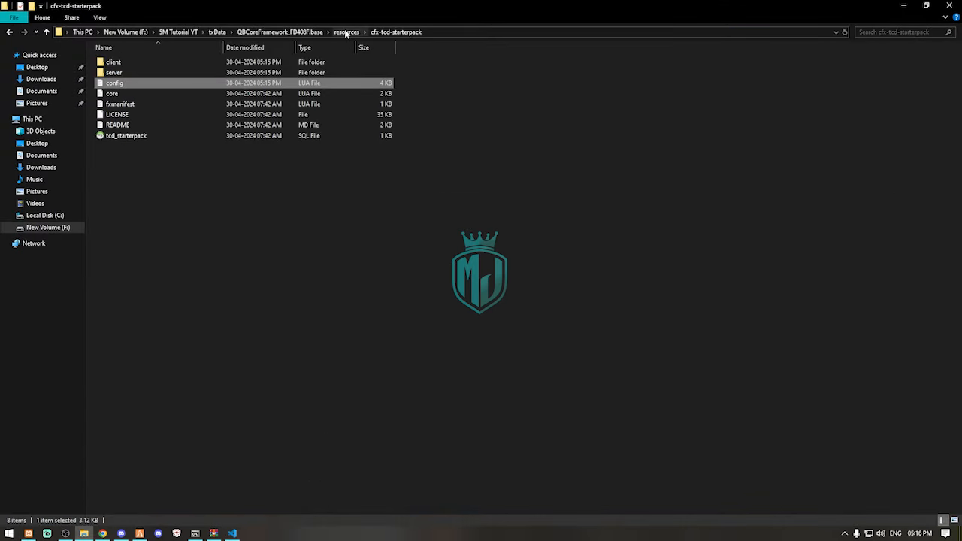
Run refresh and ensure cfx-tcd-starterpack in the FiveM console
{"action": "left_click", "coordinate": [347, 32]}
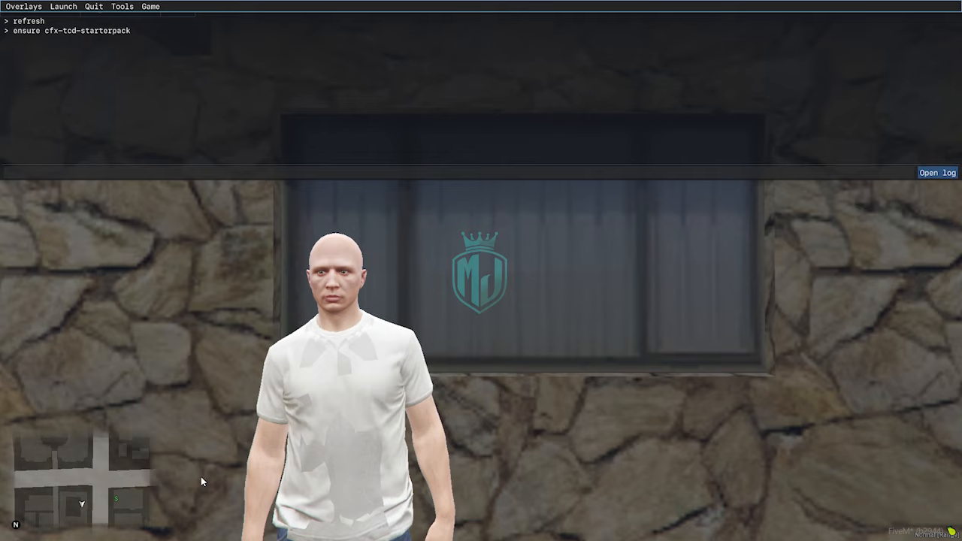
{"action": "left_click", "coordinate": [11, 534]}
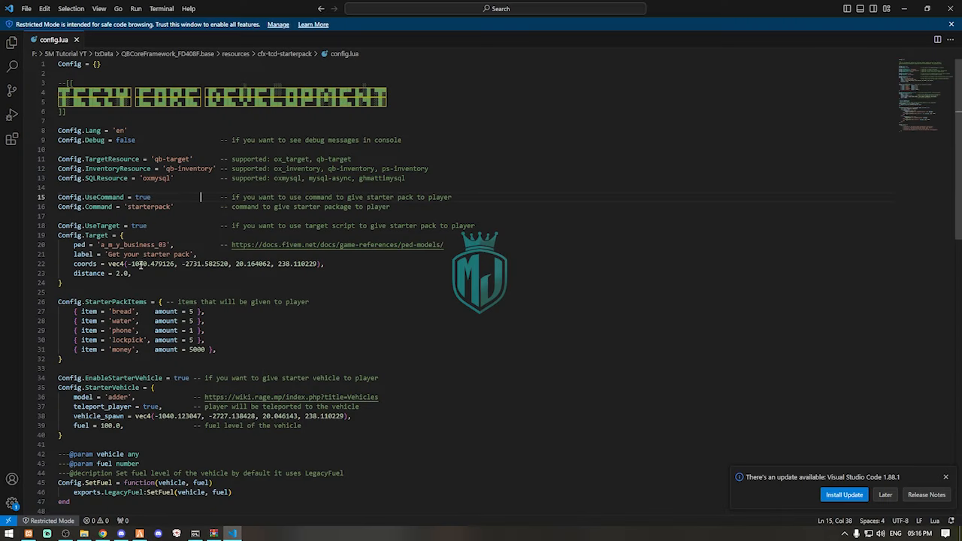
{"action": "left_click_drag", "start_coordinate": [128, 263], "coordinate": [320, 264]}
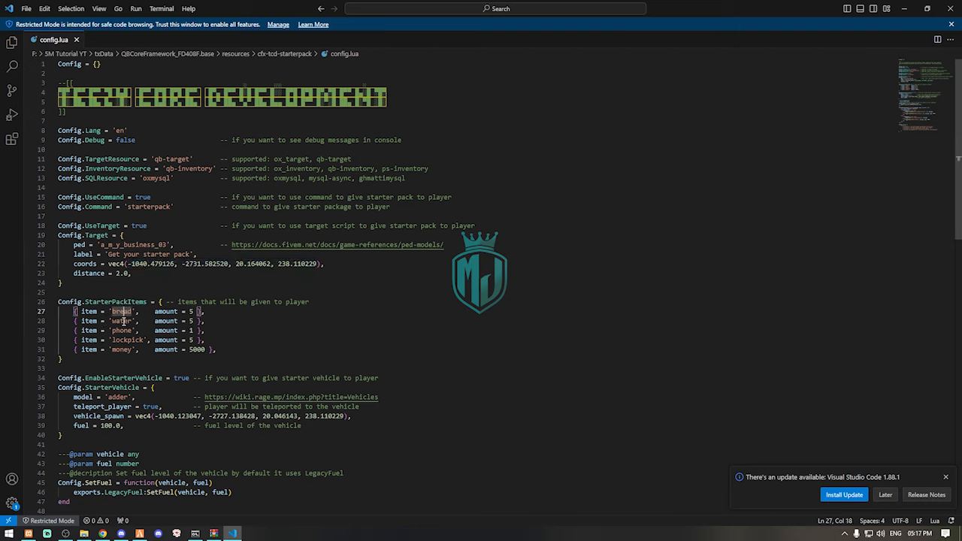
{"action": "left_click", "coordinate": [120, 320]}
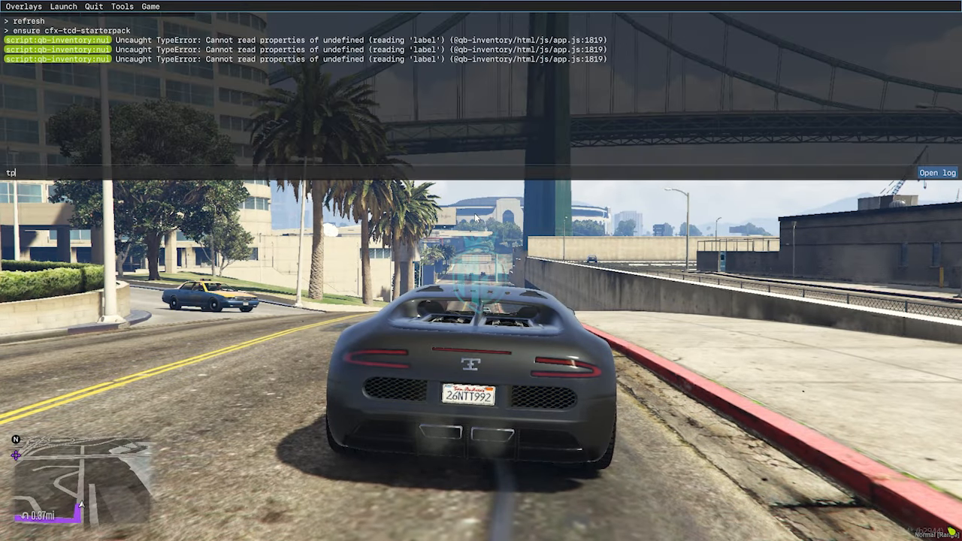
Teleport to Airport Parking and take the Adder out to drive
{"action": "key", "text": "Enter"}
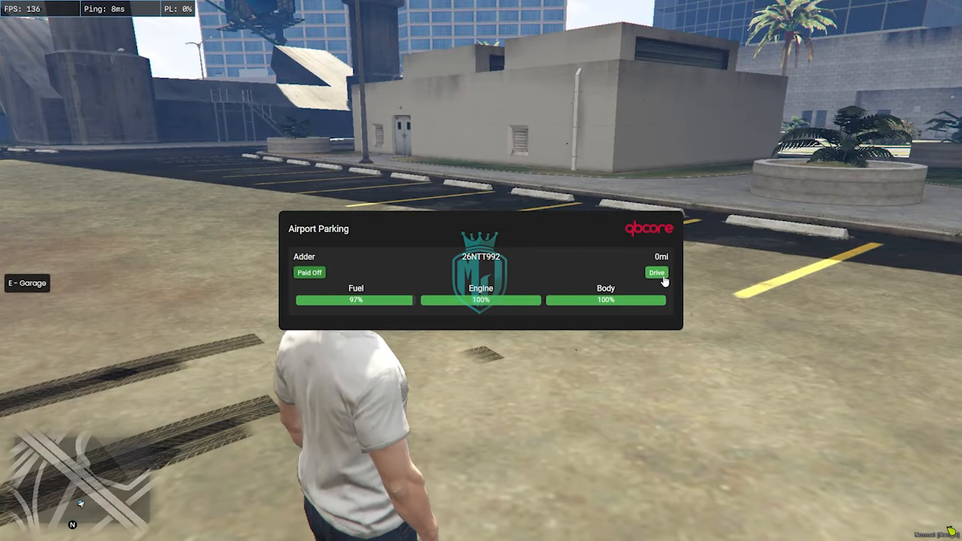
{"action": "left_click", "coordinate": [656, 272]}
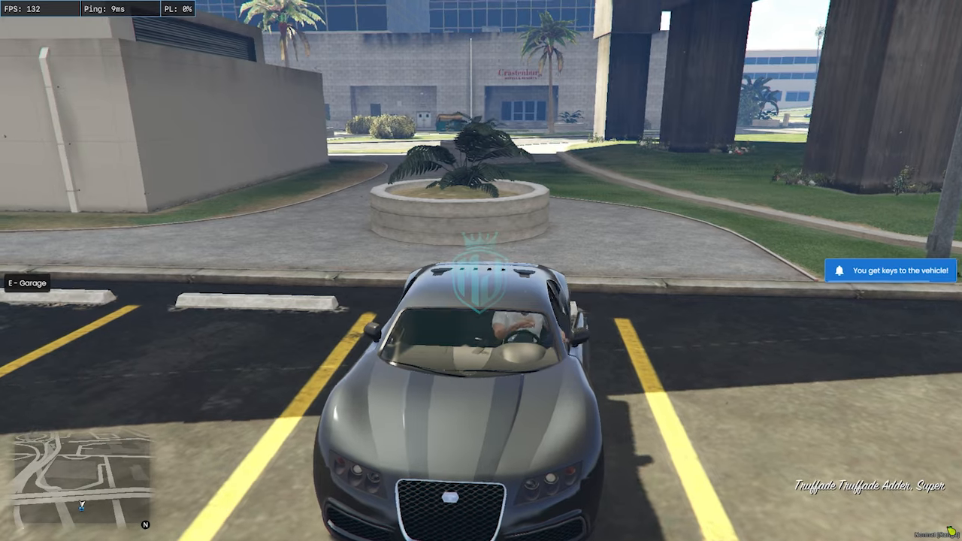